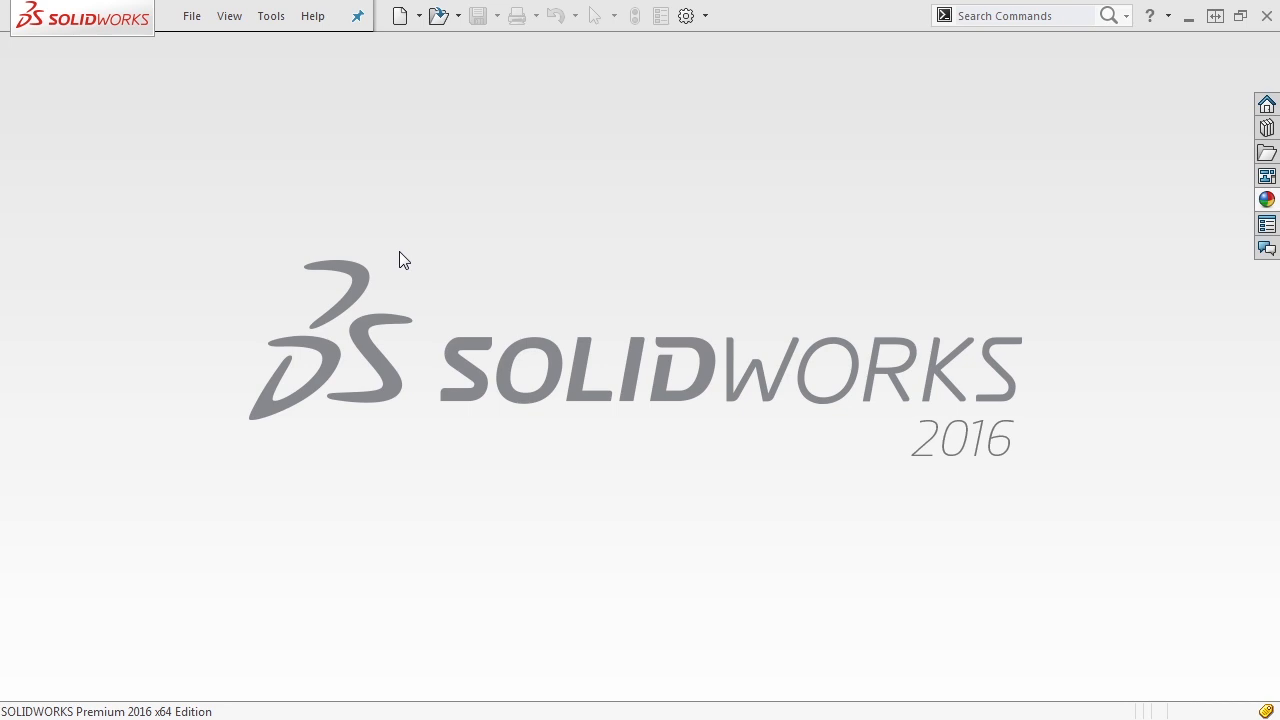
pyautogui.moveTo(420, 204)
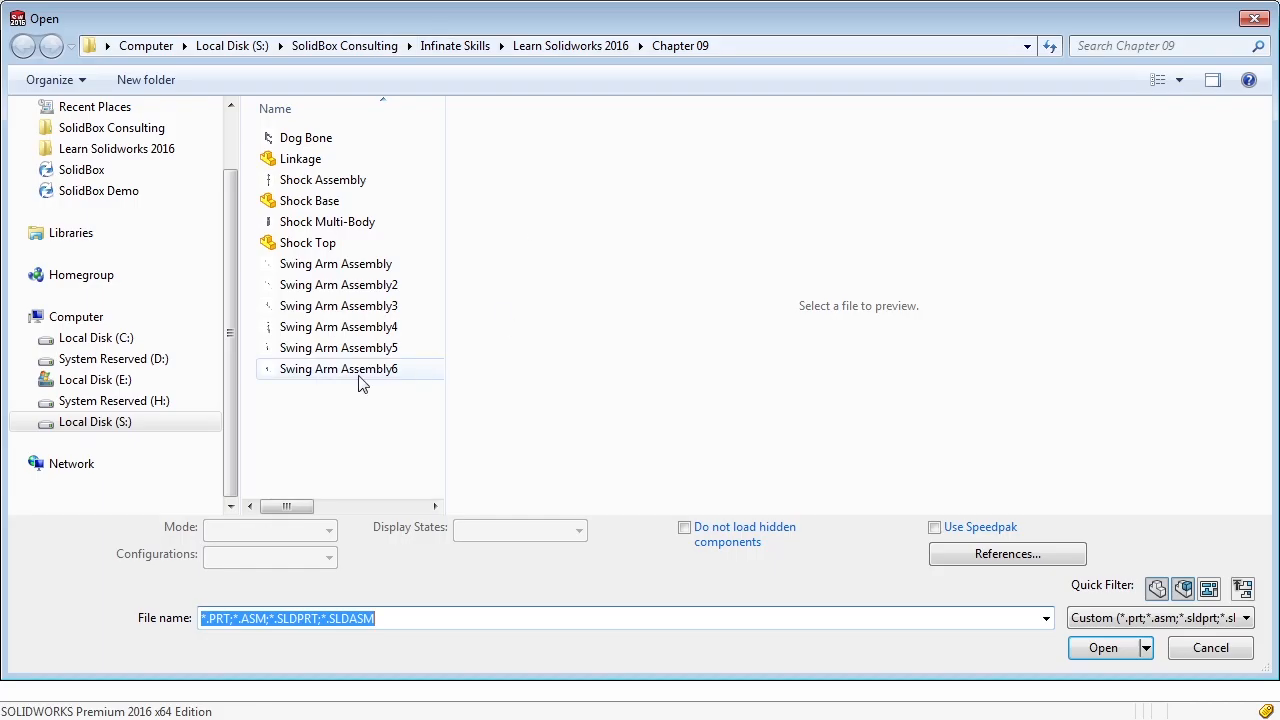
# Select Swing Arm Assembly6 in the Open dialog, keeping Resolved mode
pyautogui.click(338, 368)
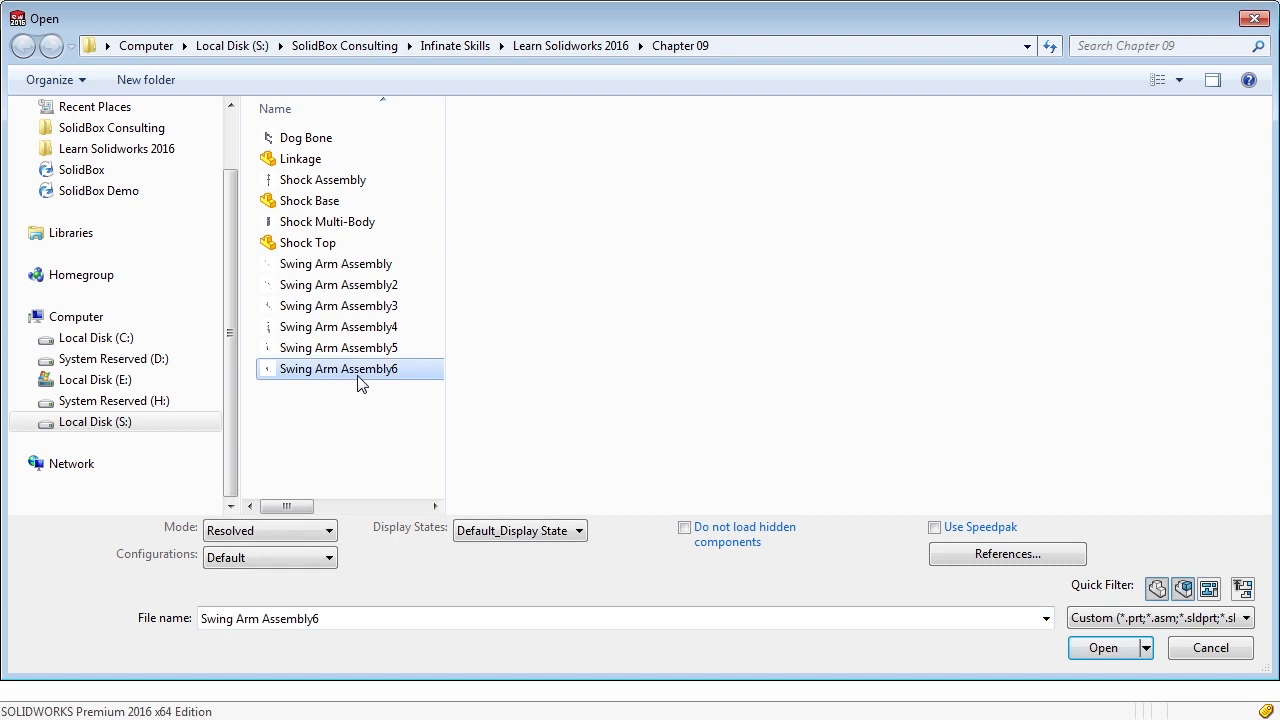
pyautogui.moveTo(568, 412)
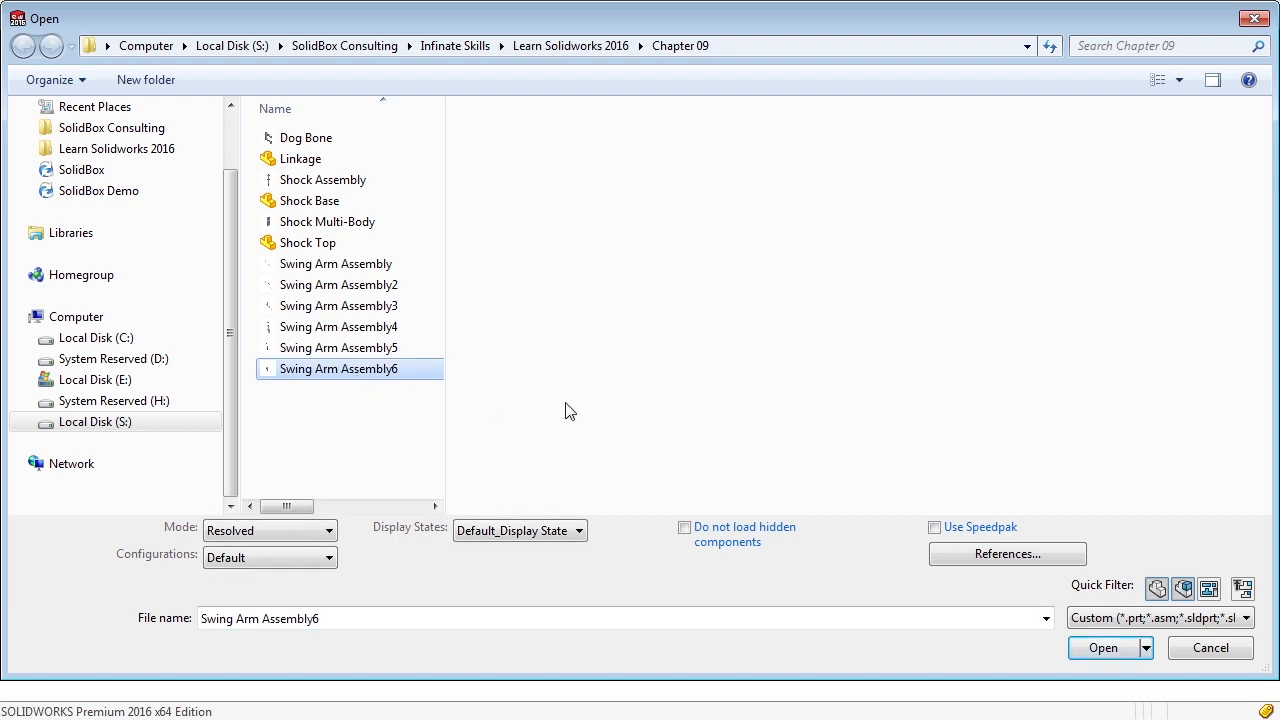
pyautogui.moveTo(408, 496)
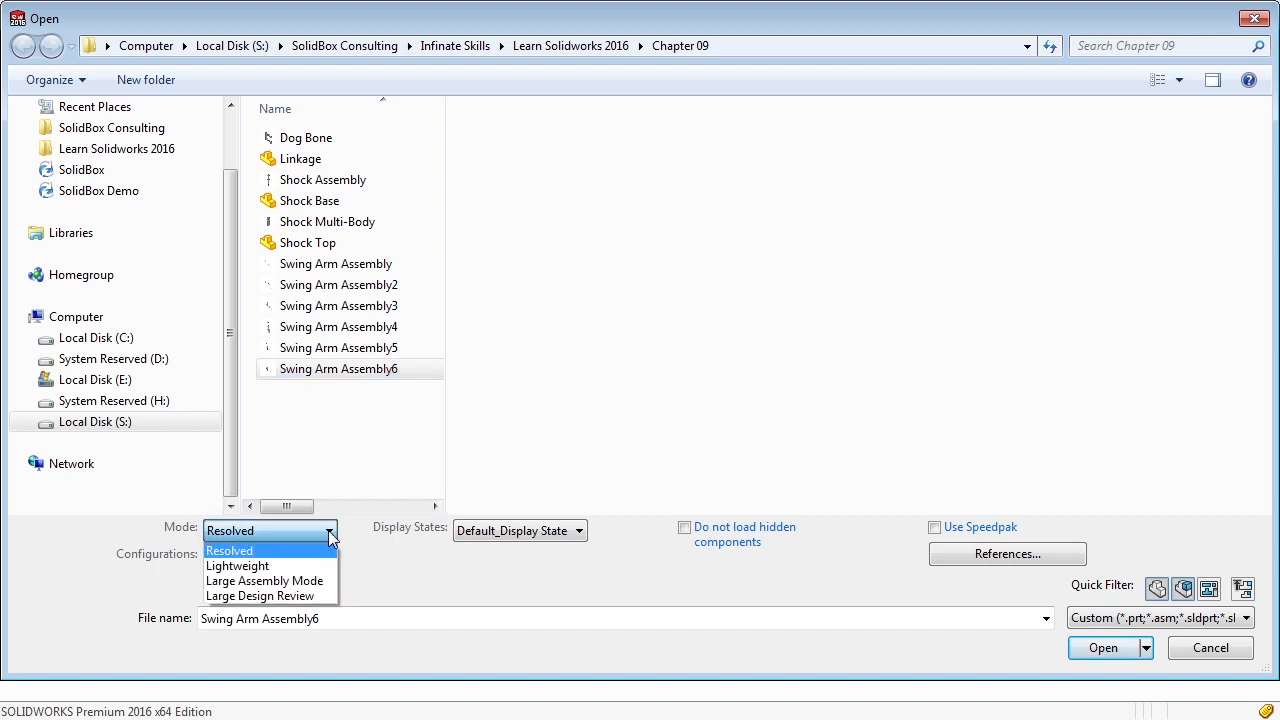
pyautogui.moveTo(260, 596)
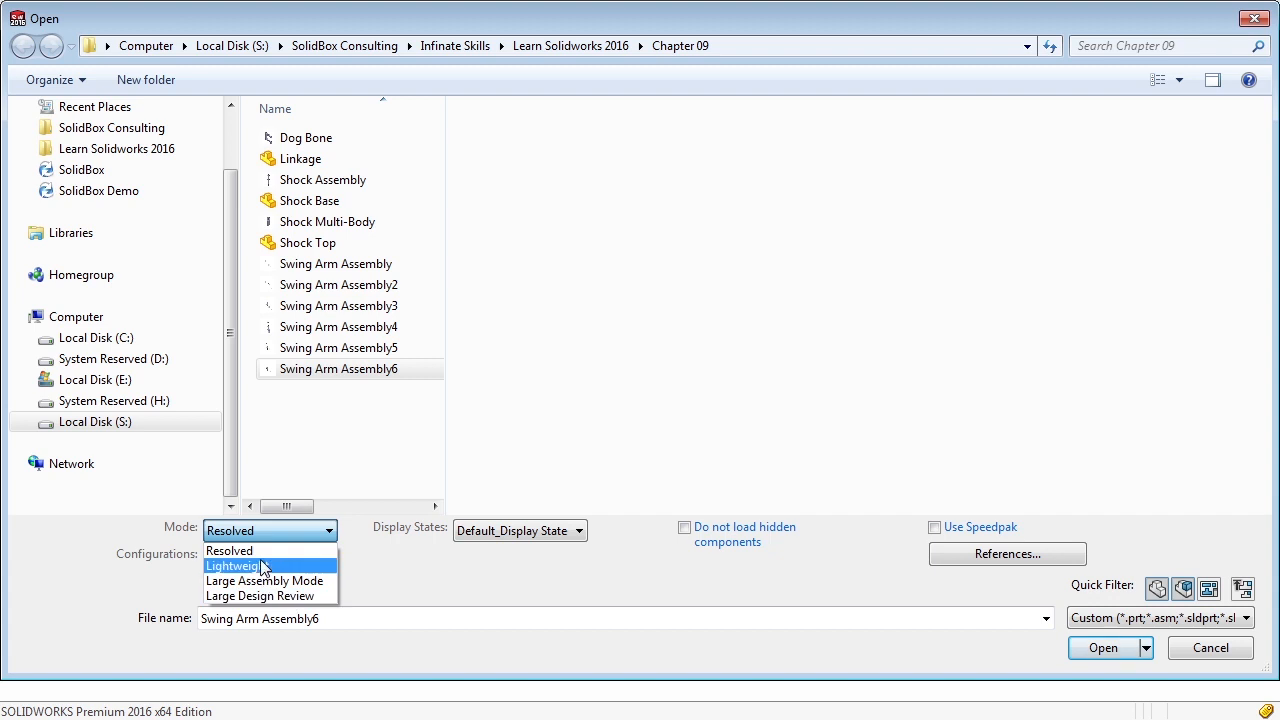
pyautogui.moveTo(230, 552)
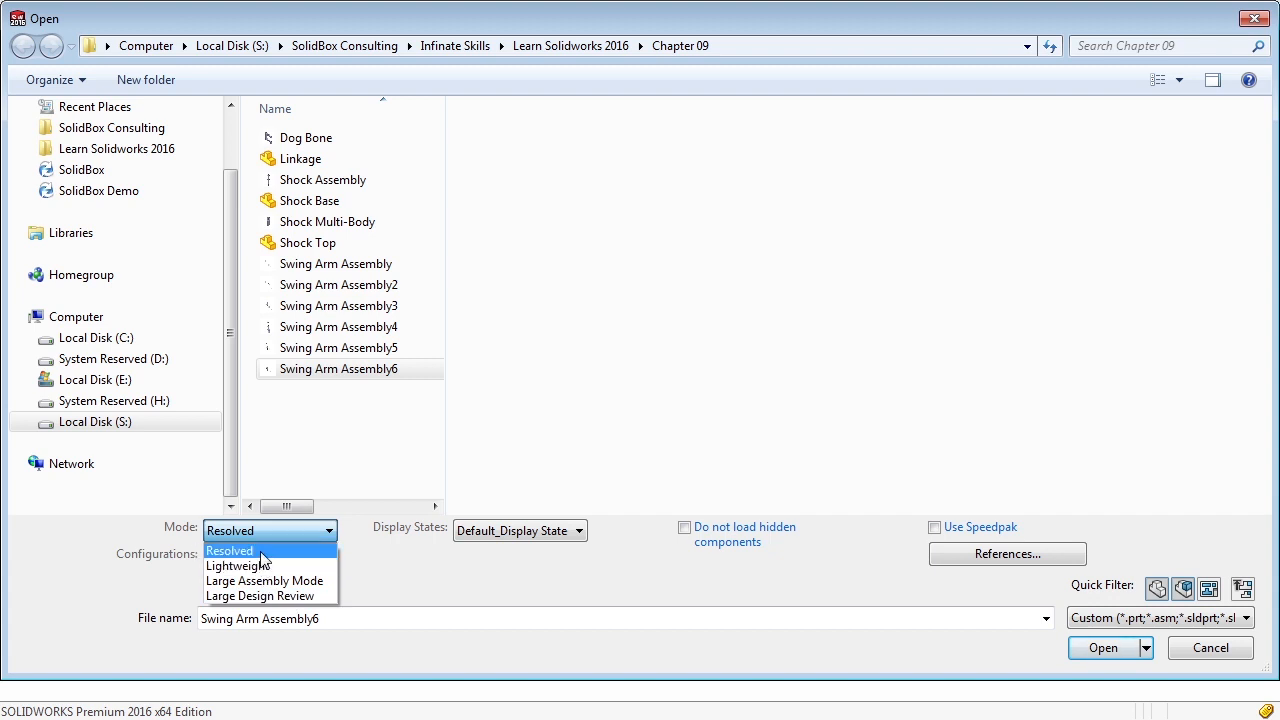
pyautogui.moveTo(238, 564)
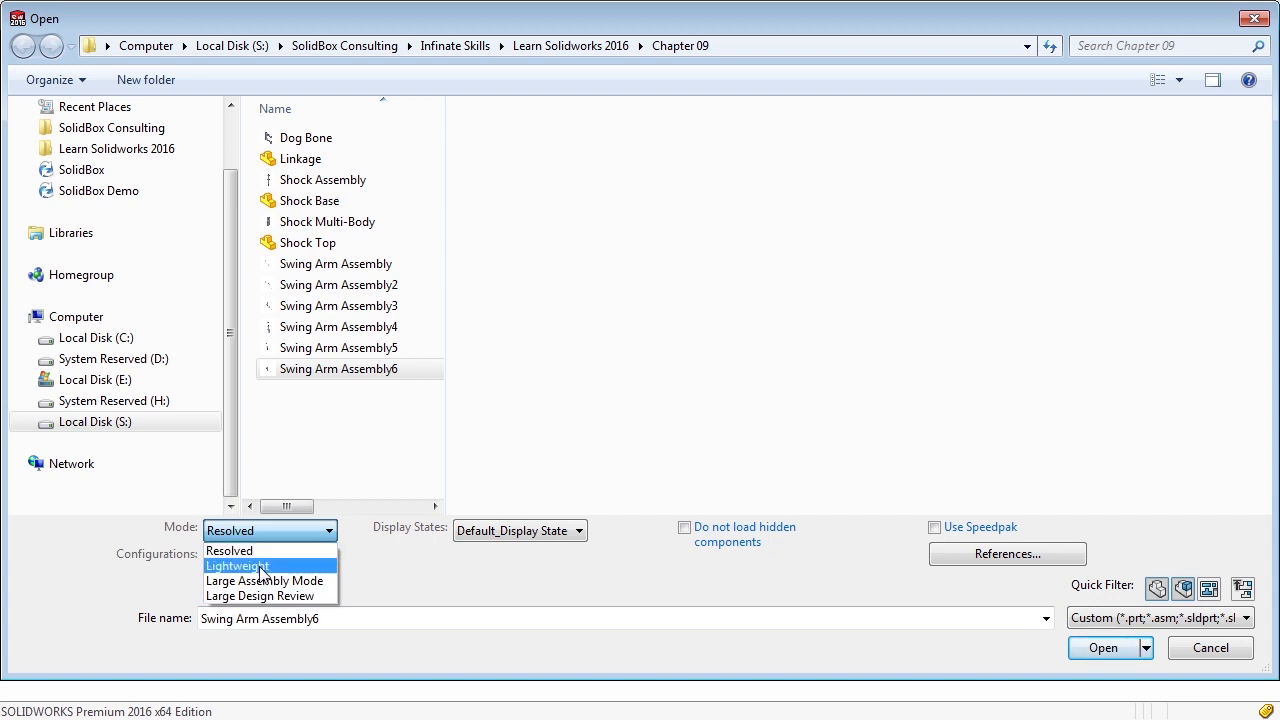
pyautogui.moveTo(264, 580)
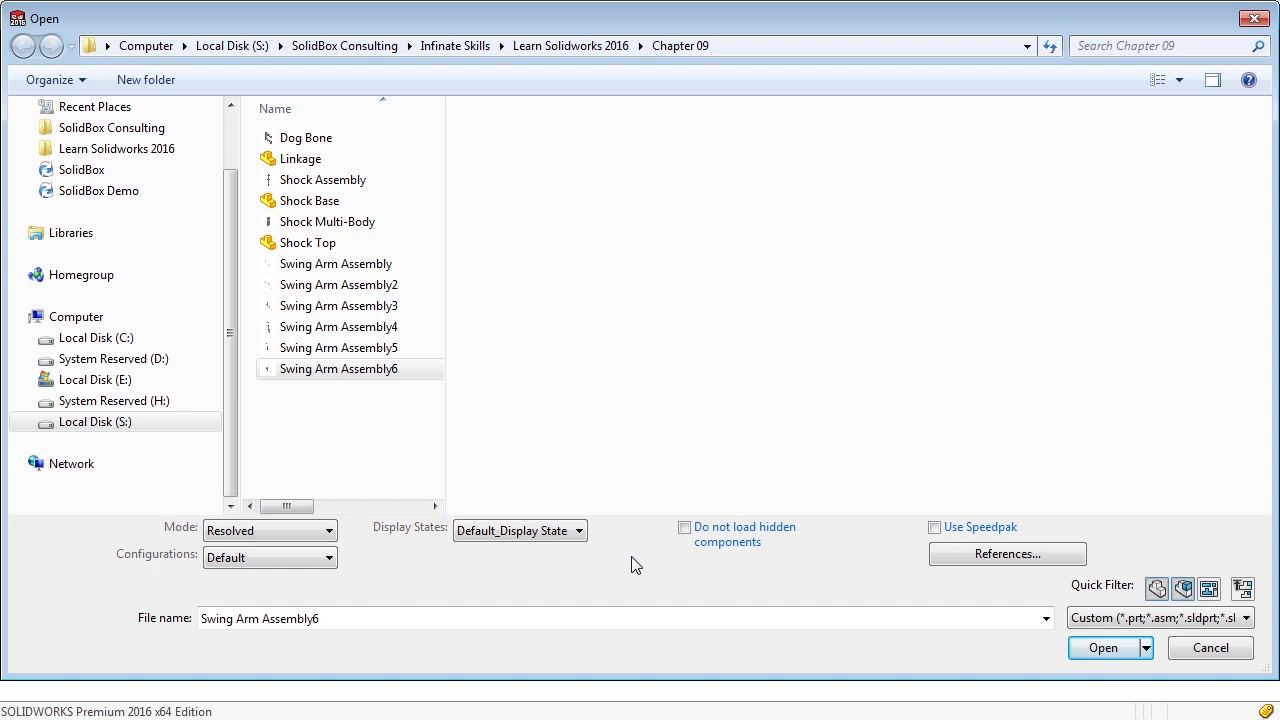
pyautogui.moveTo(1008, 554)
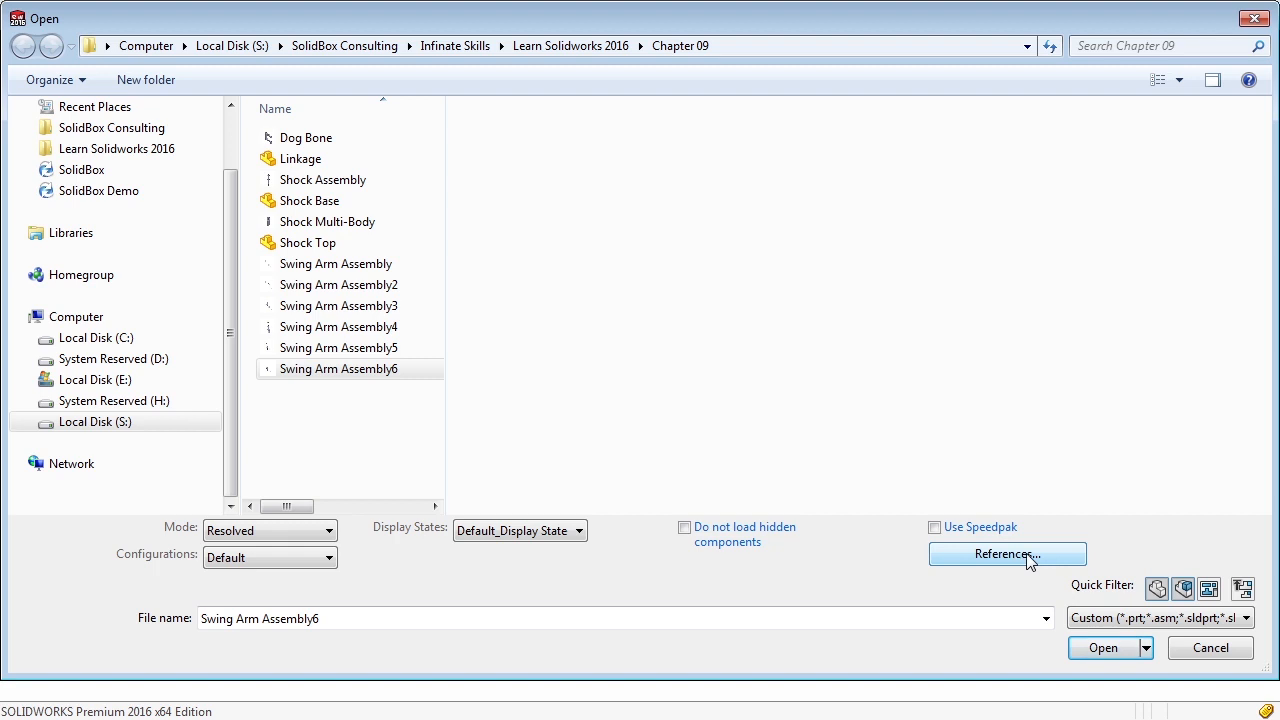
# Show the assembly's Edit Referenced File Locations list and highlight Dog Bone.SLDPRT
pyautogui.click(1008, 554)
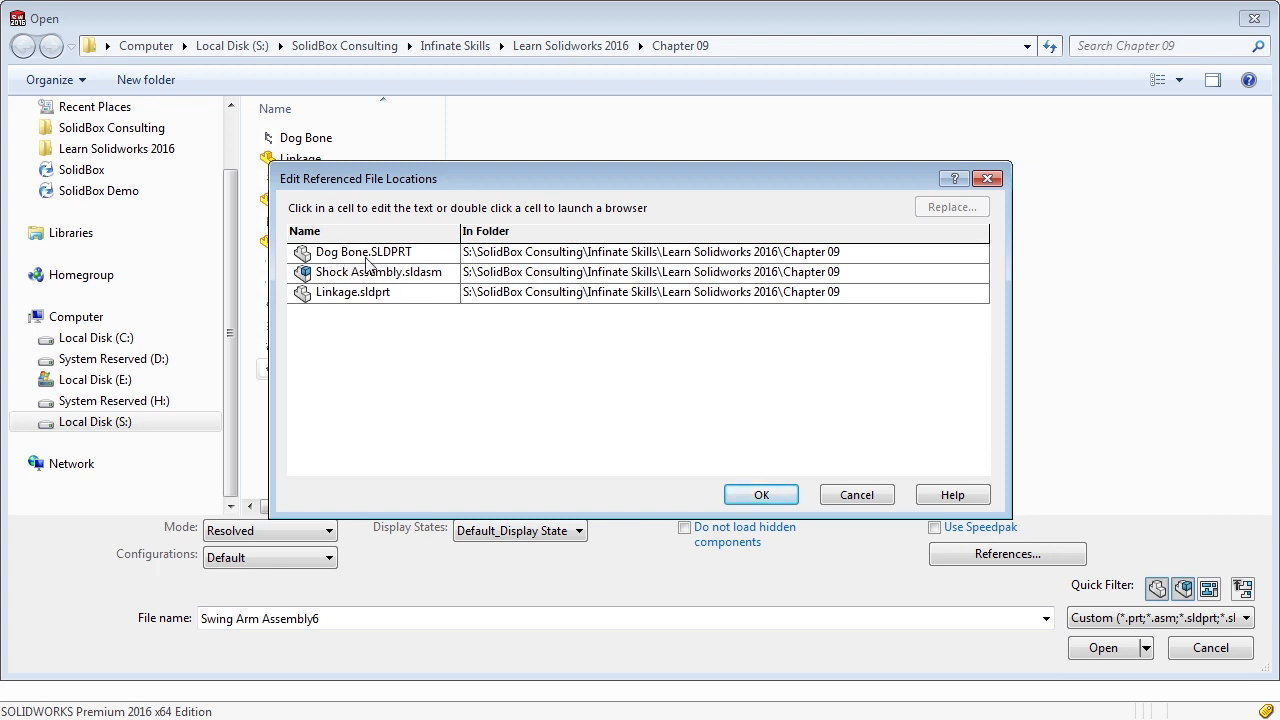
pyautogui.moveTo(796, 264)
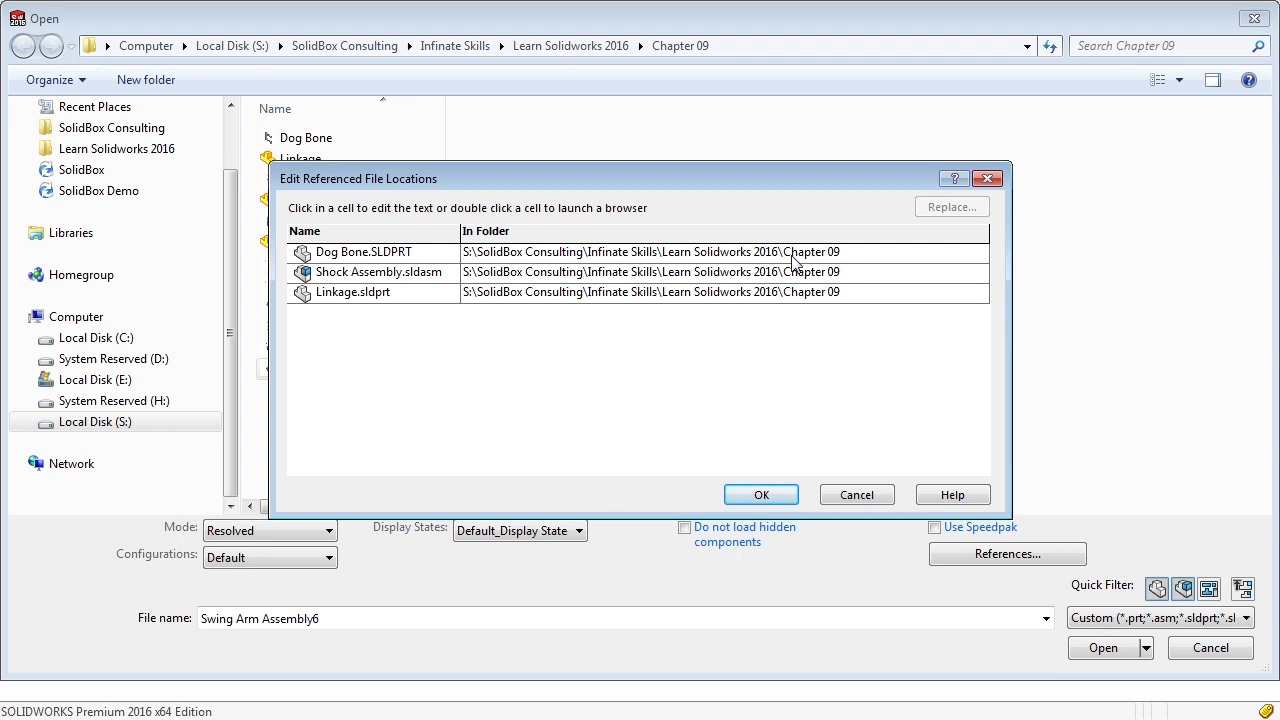
pyautogui.moveTo(388, 280)
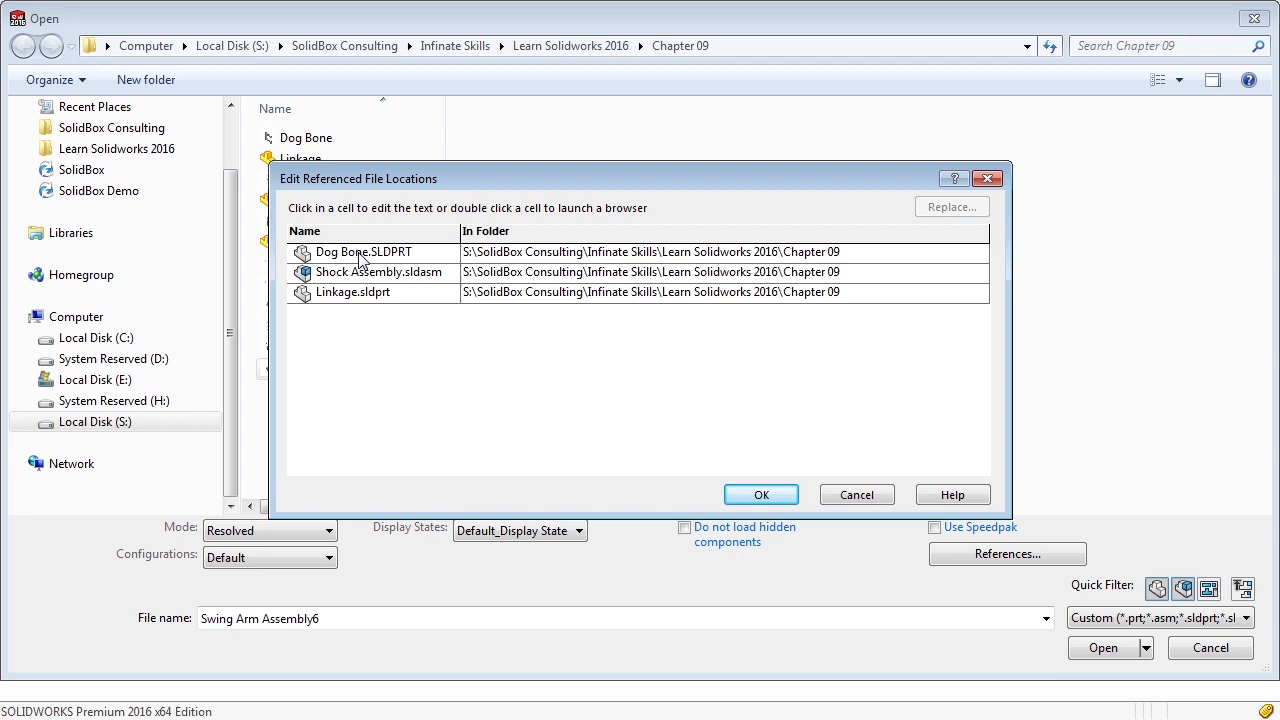
pyautogui.click(362, 252)
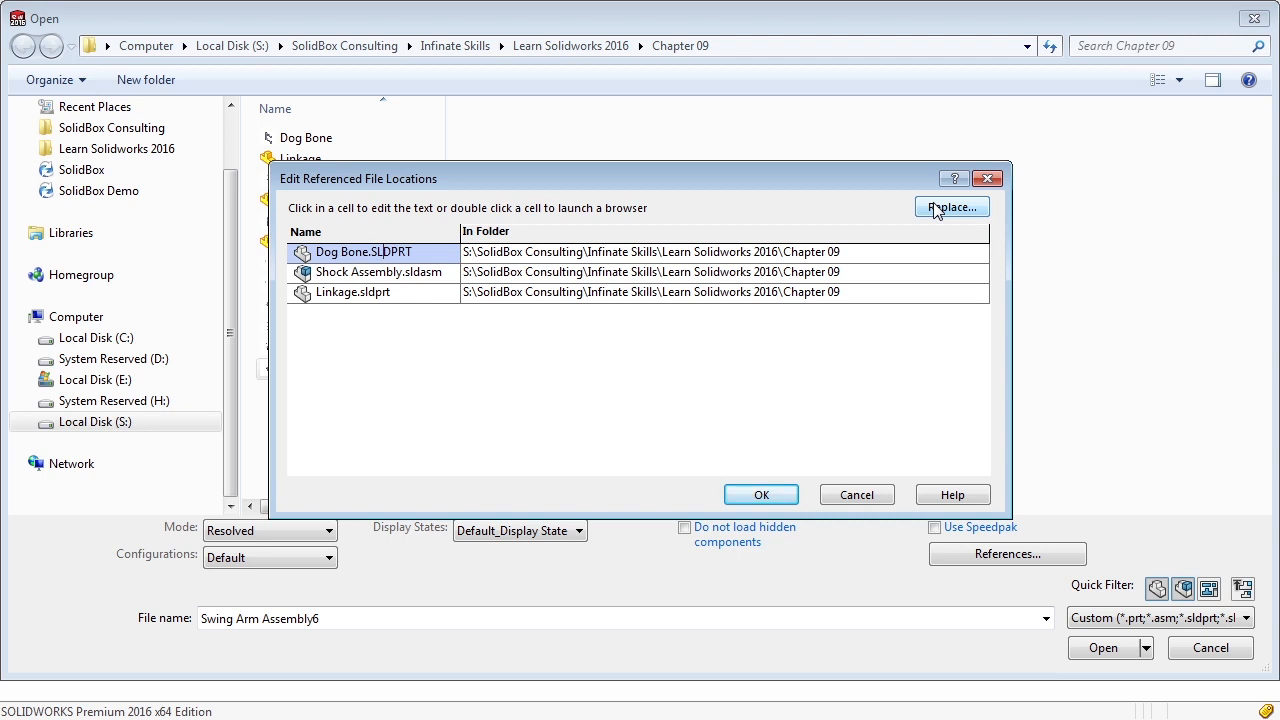
pyautogui.click(948, 206)
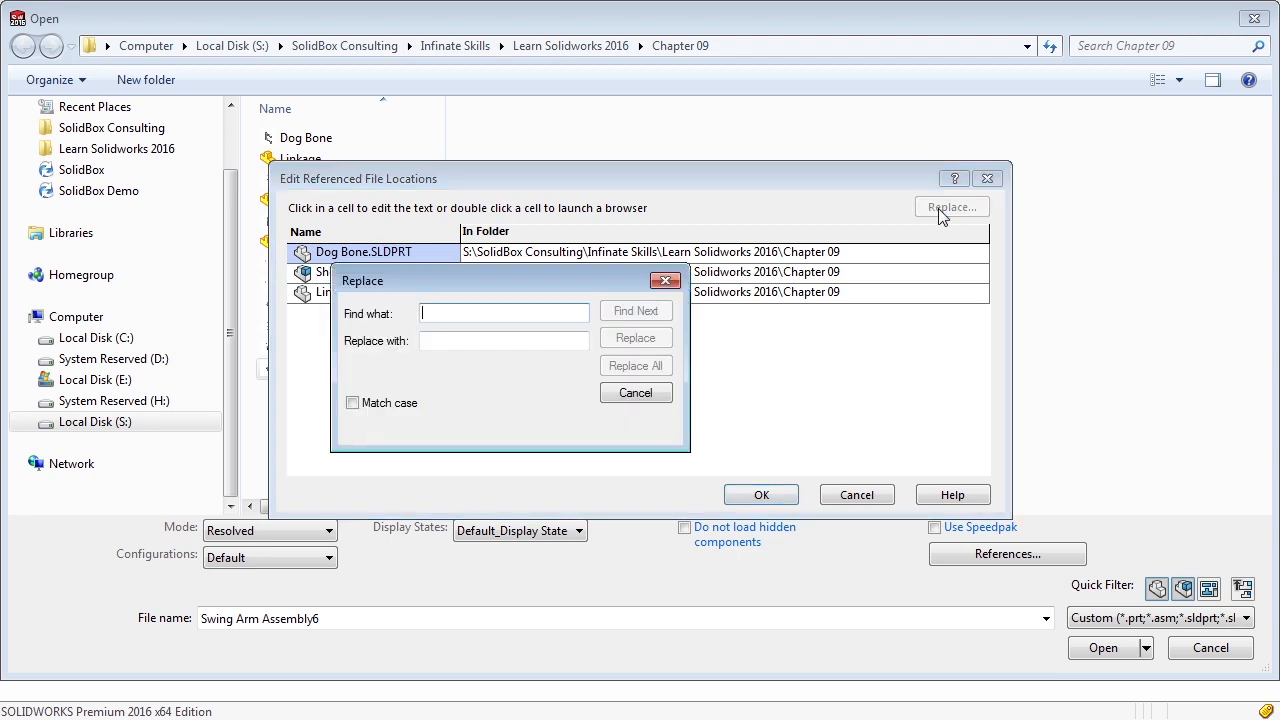
pyautogui.click(636, 392)
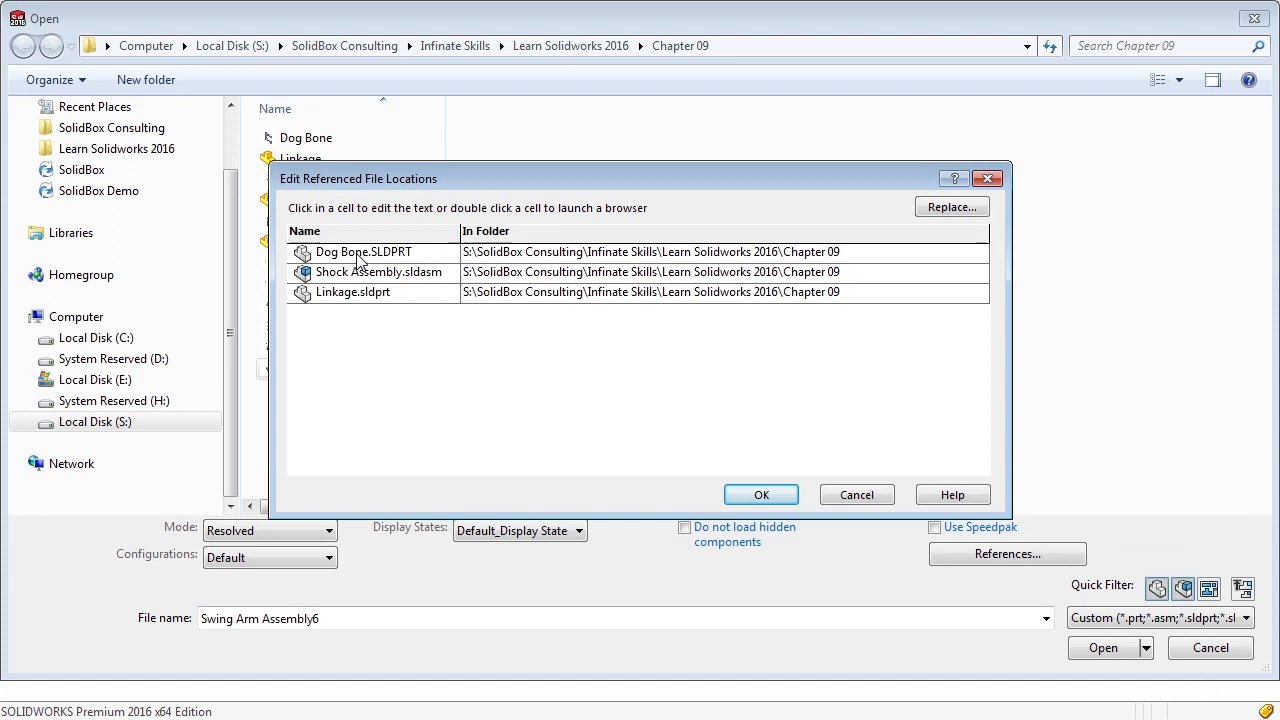
# Reselect Dog Bone.SLDPRT and confirm OK, leaving reference paths unchanged
pyautogui.click(360, 252)
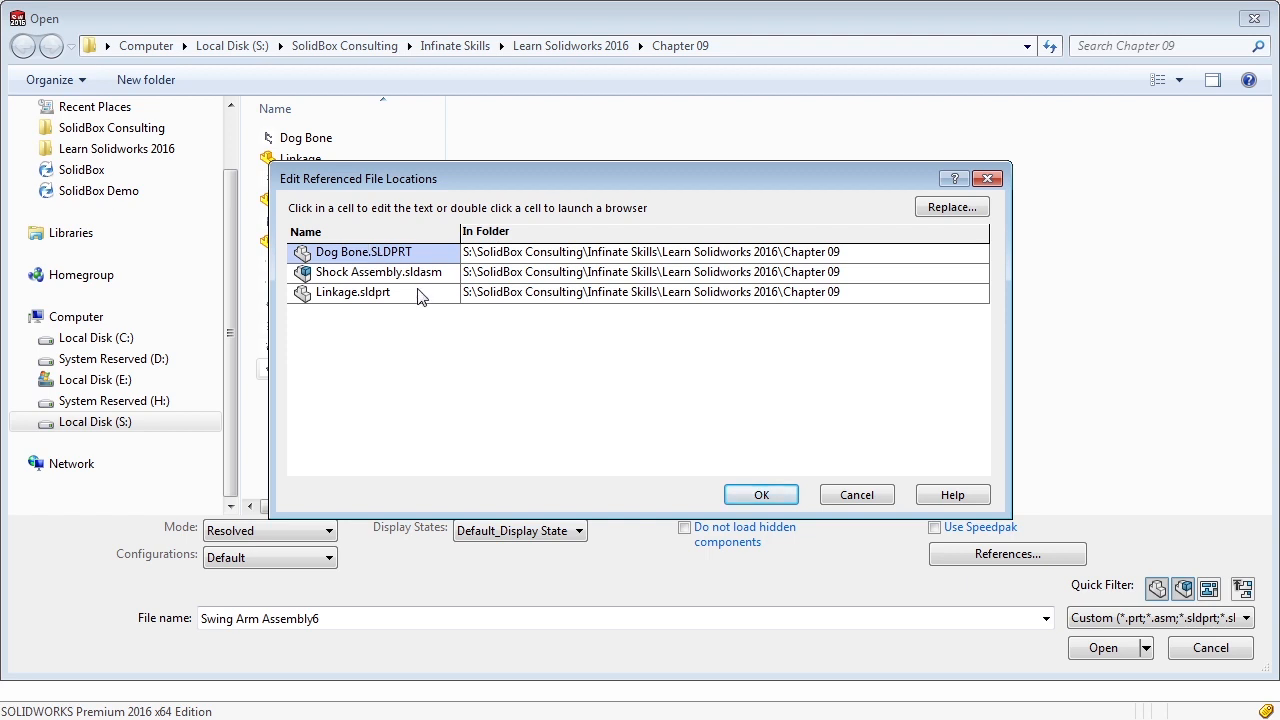
pyautogui.click(856, 494)
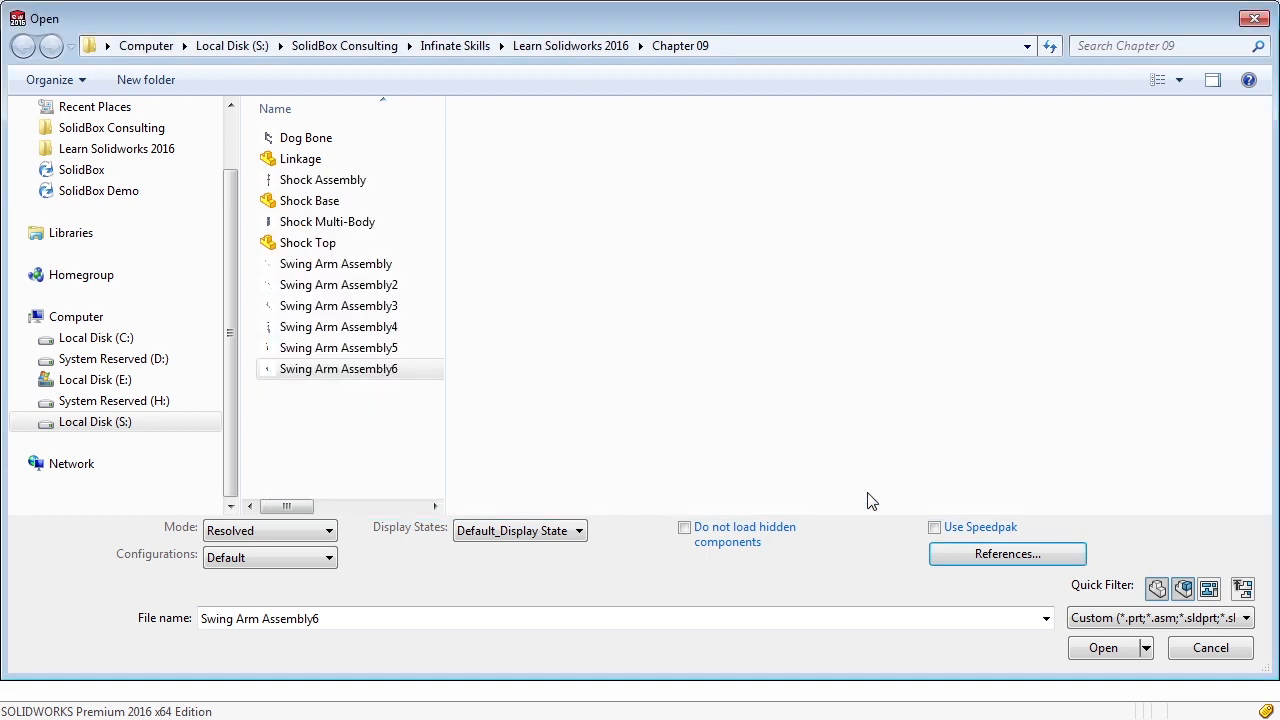
pyautogui.moveTo(696, 388)
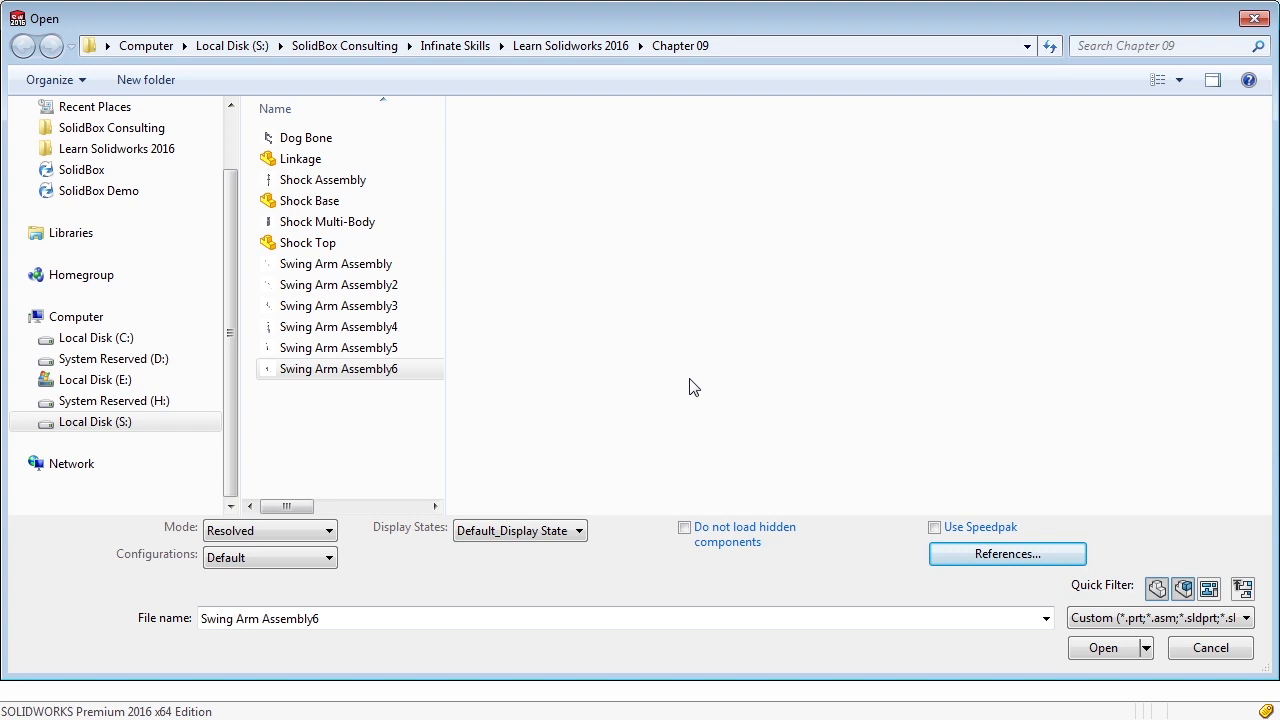